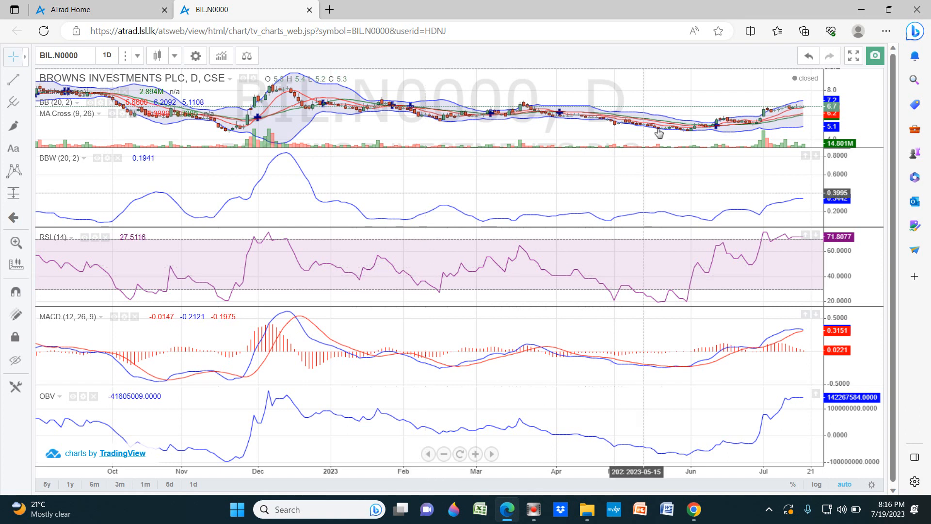
{"action": "mouse_move", "coordinate": [713, 129]}
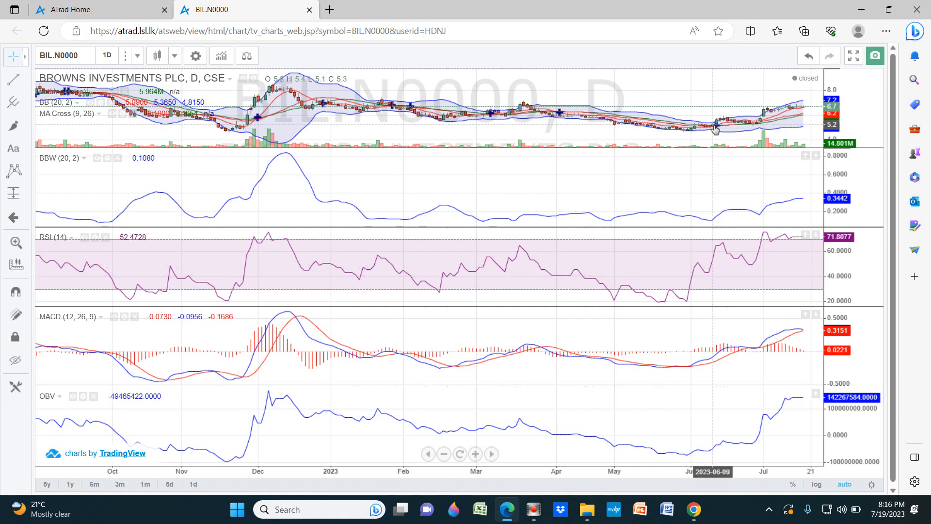
{"action": "mouse_move", "coordinate": [711, 247]}
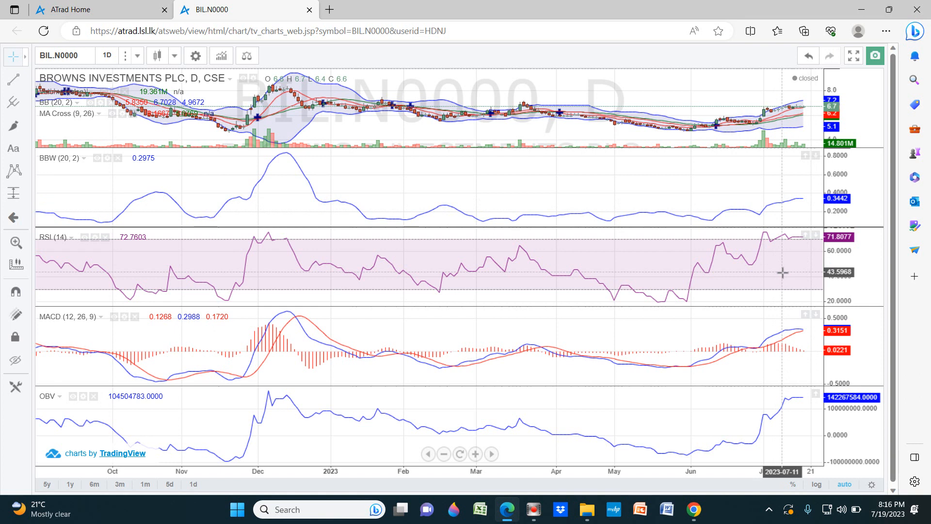
{"action": "mouse_move", "coordinate": [804, 329]}
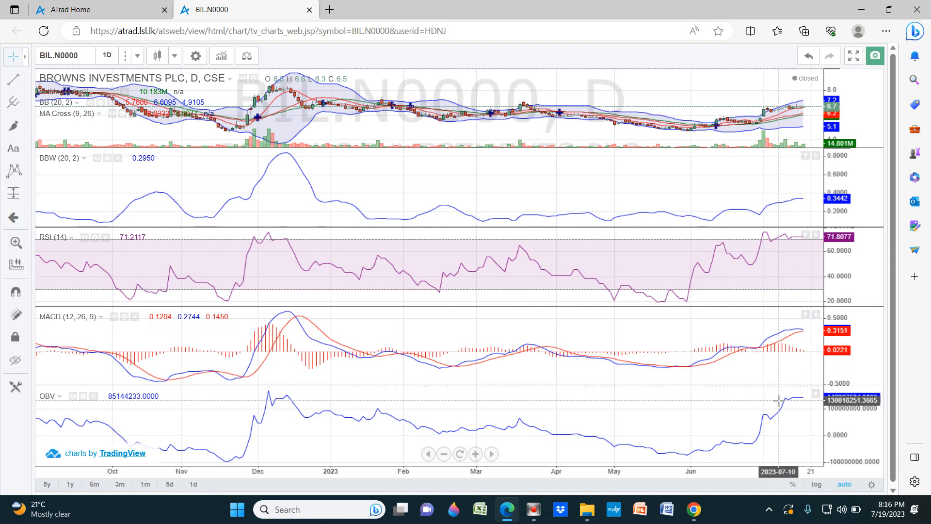
{"action": "mouse_move", "coordinate": [798, 393]}
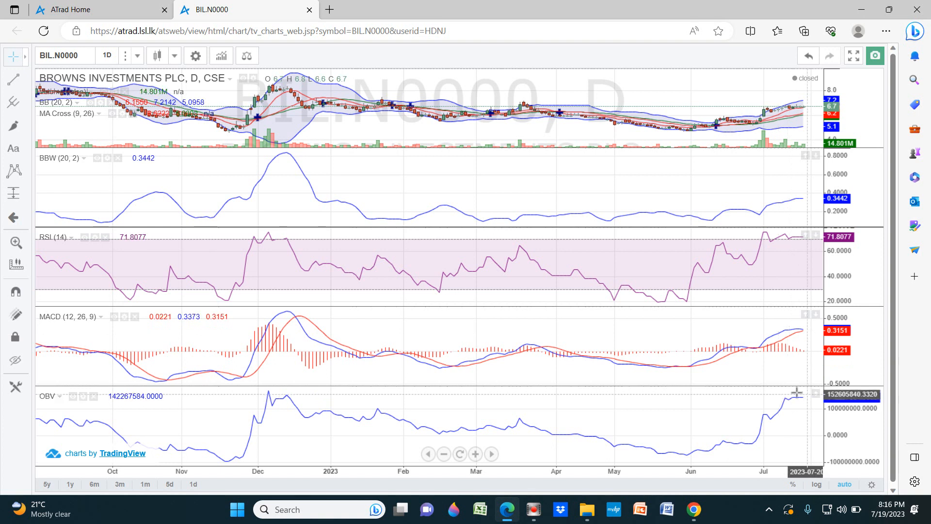
{"action": "left_click", "coordinate": [533, 509]}
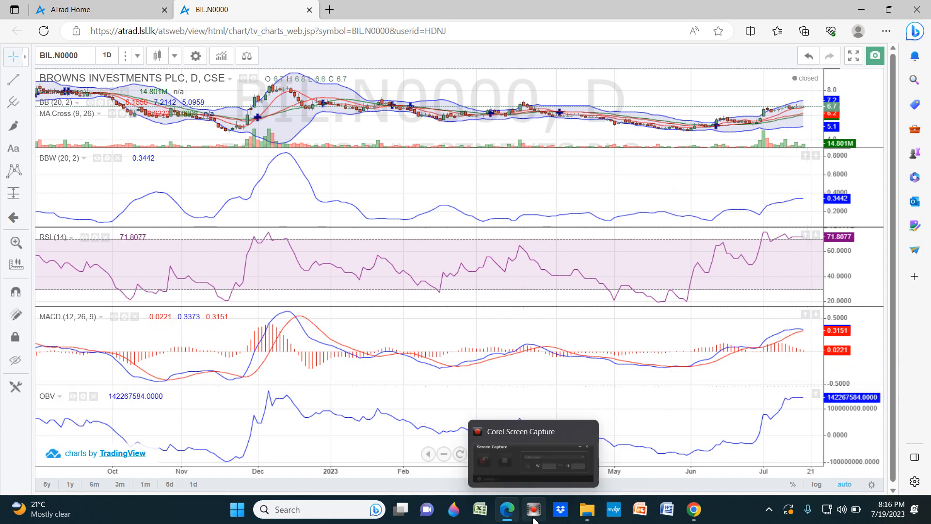